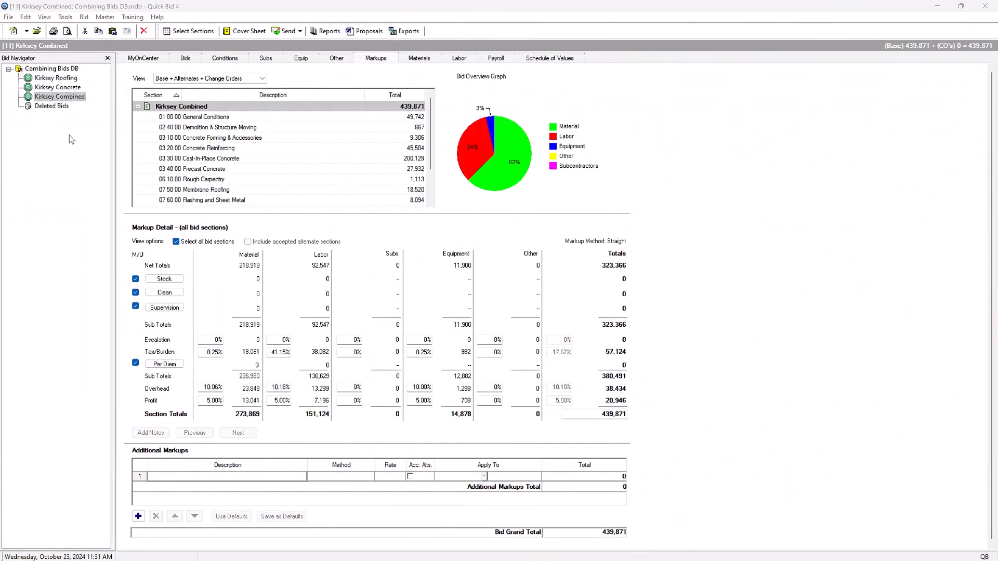
Step: Open the Kirksey Concrete bid in Quick Bid 4 and display the database's bid list
left_click(58, 87)
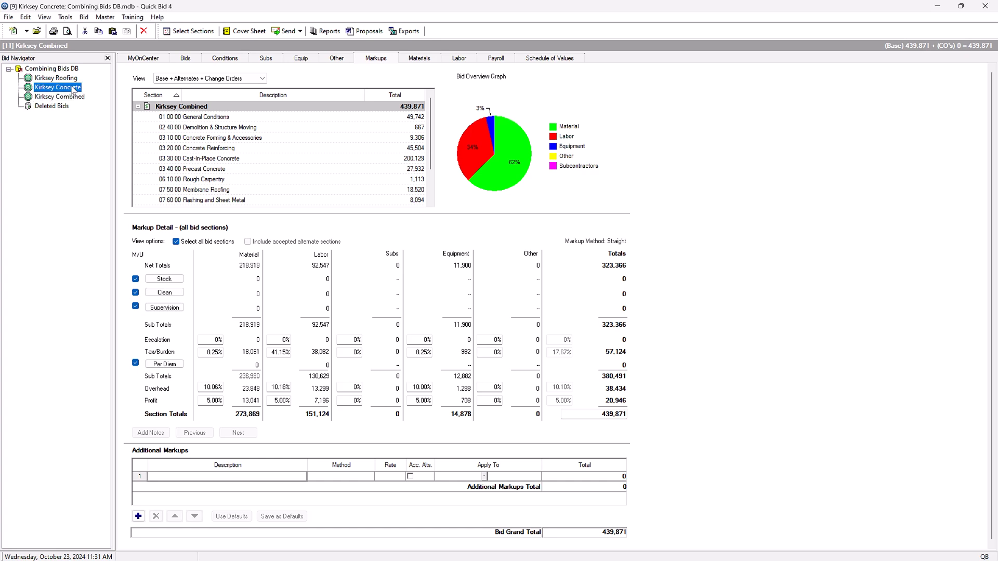
left_click(56, 88)
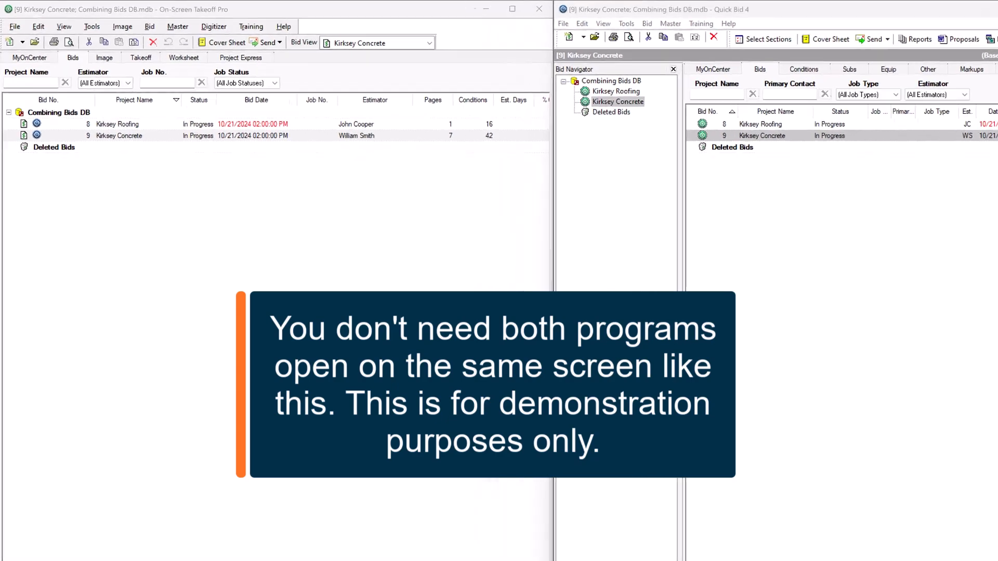
Step: Create new bid number 11 from the On-Screen Takeoff toolbar
left_click(512, 9)
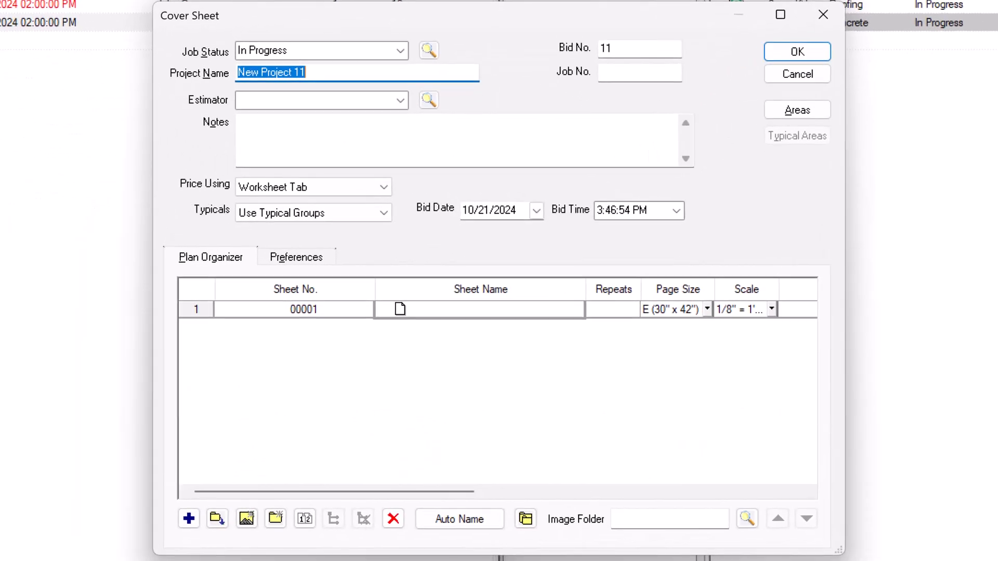
Step: Enter 'Kirksey Combined' as the project name on both the OST and Quick Bid cover sheets
type("Kirksey Combined")
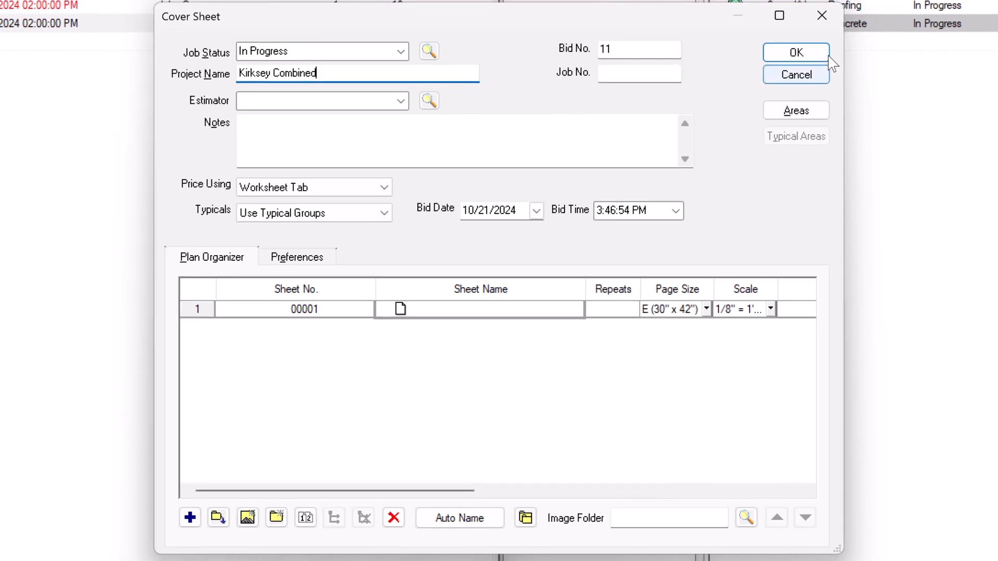
left_click(795, 52)
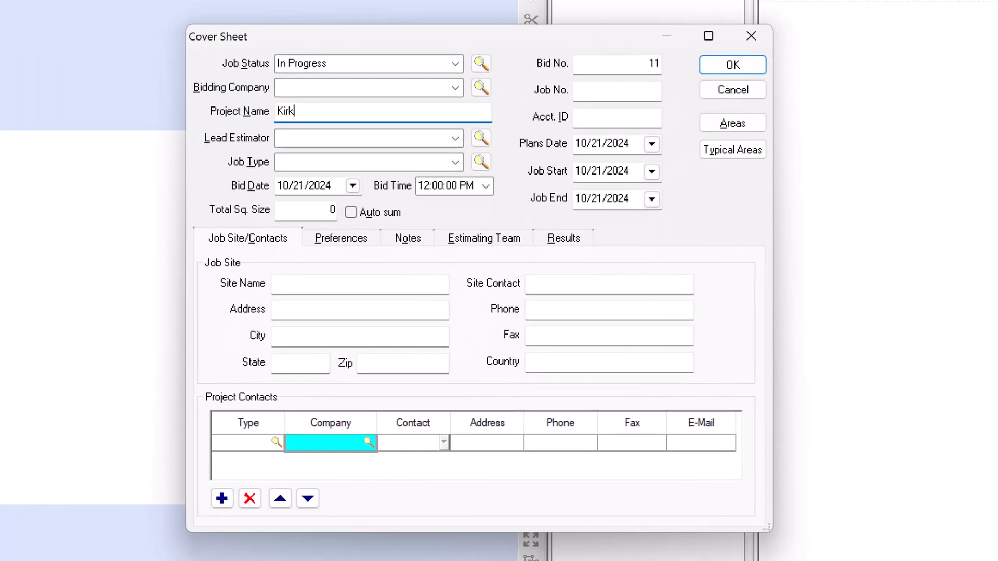
type("sey Combined")
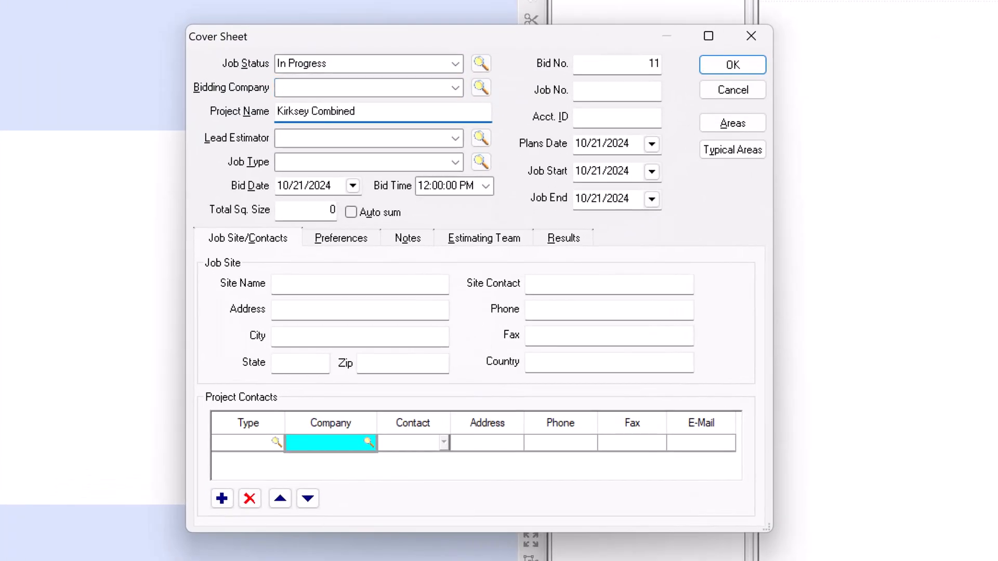
left_click(733, 65)
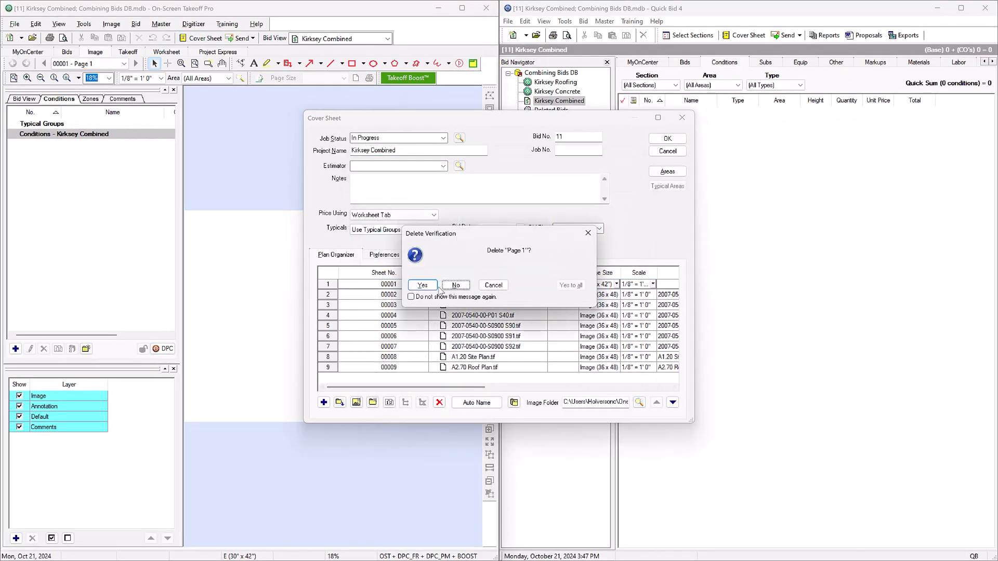
Step: Delete the empty Page 1 row in the Cover Sheet Plan Organizer
left_click(422, 285)
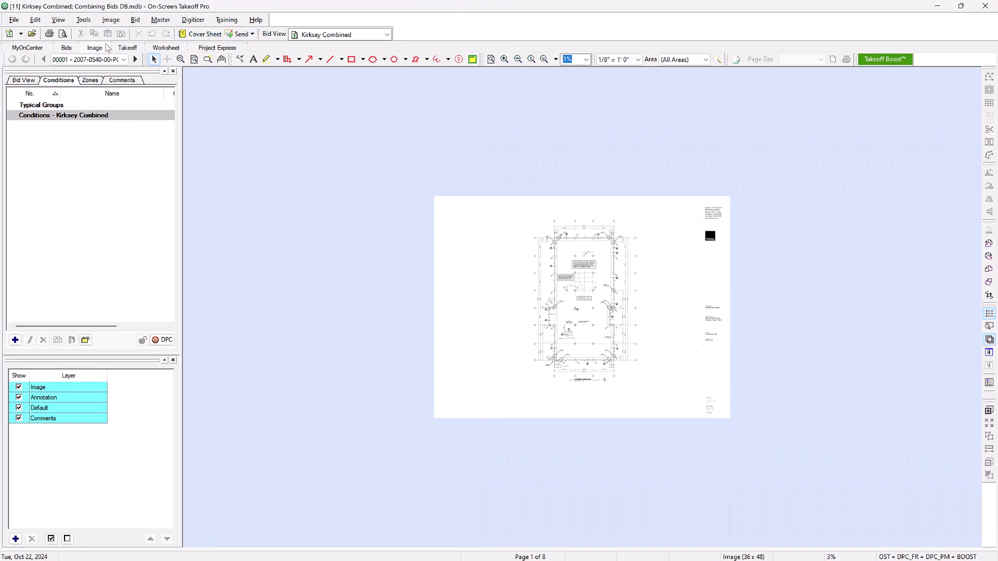
Step: Select Kirksey Roofing conditions 1–16 and copy them
left_click(64, 47)
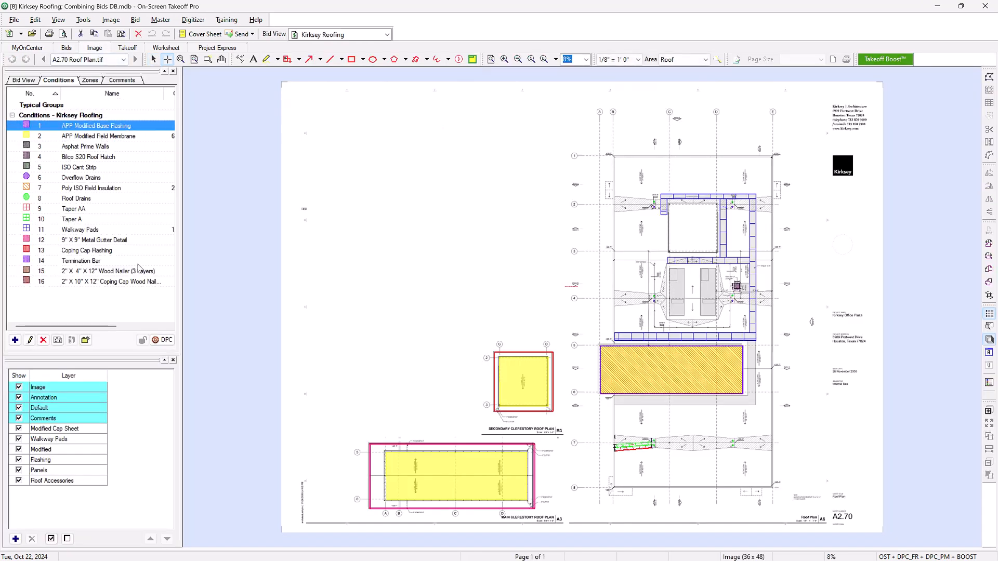
key("shift")
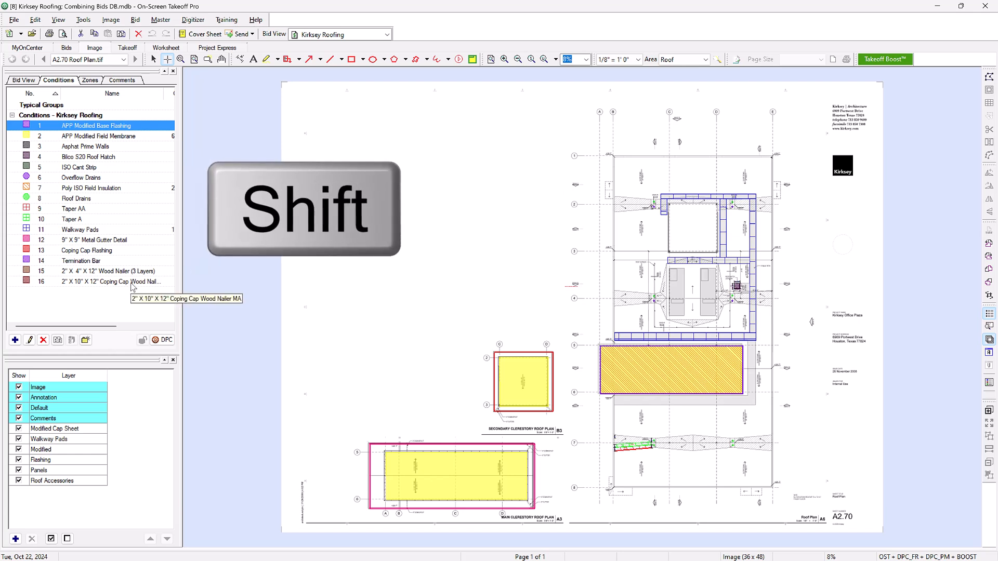
left_click(105, 282)
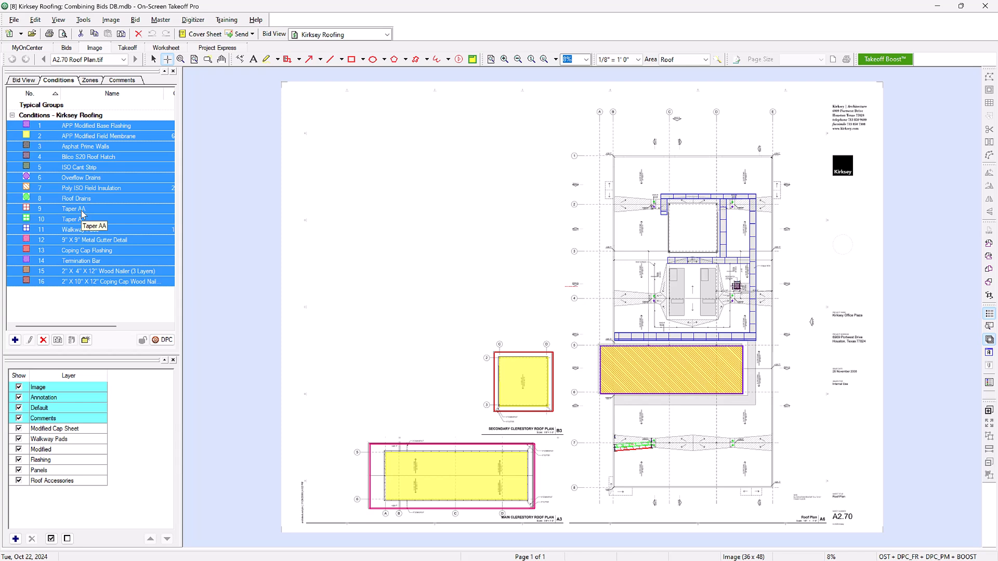
right_click(80, 212)
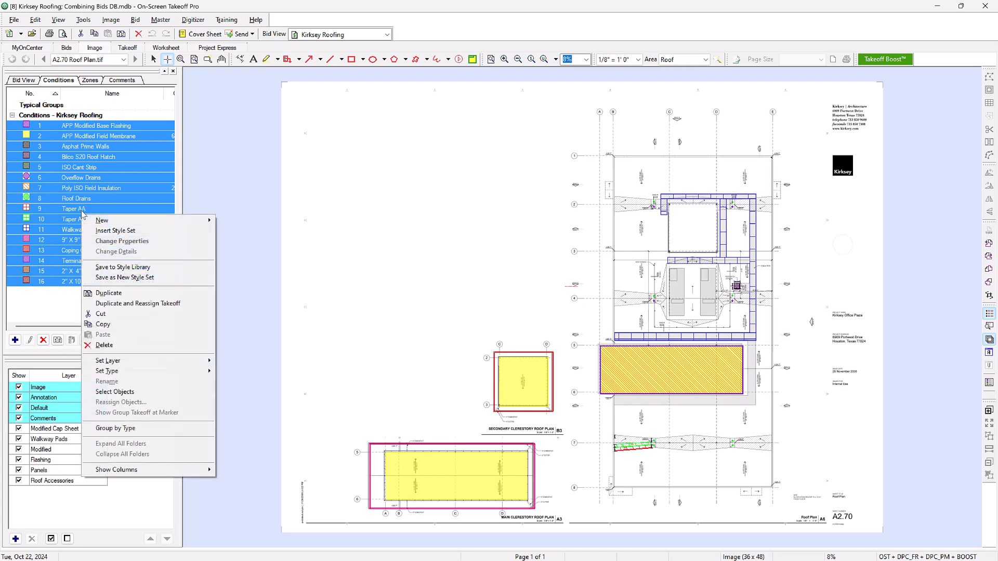
mouse_move(125, 324)
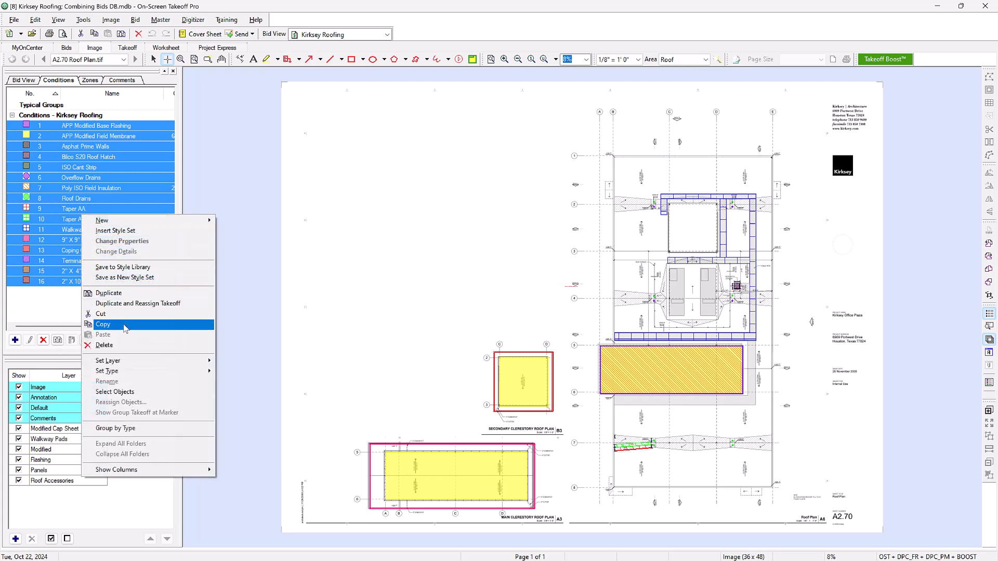
left_click(103, 325)
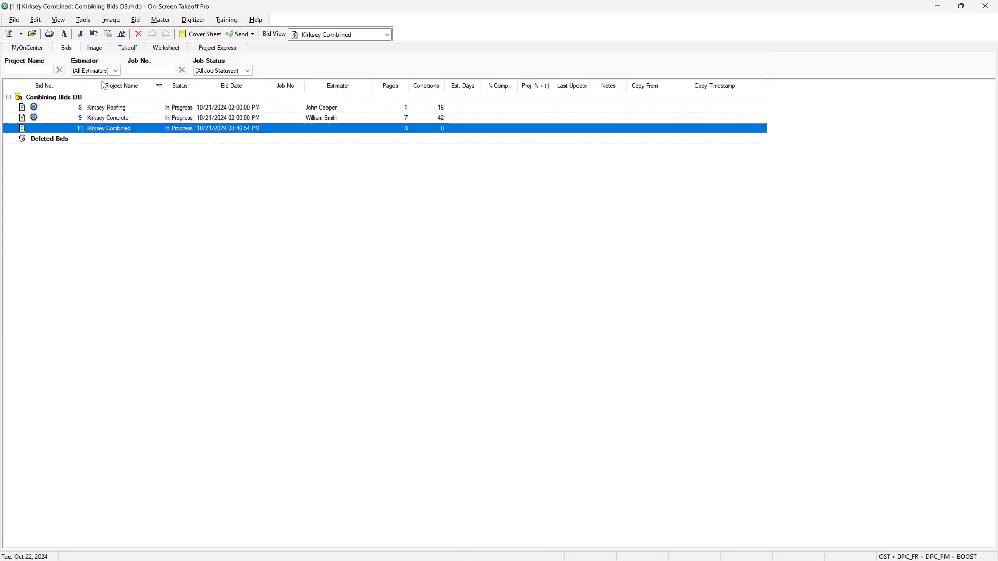
Step: Open Kirksey Combined and paste the 16 copied roofing conditions into its conditions list
double_click(108, 128)
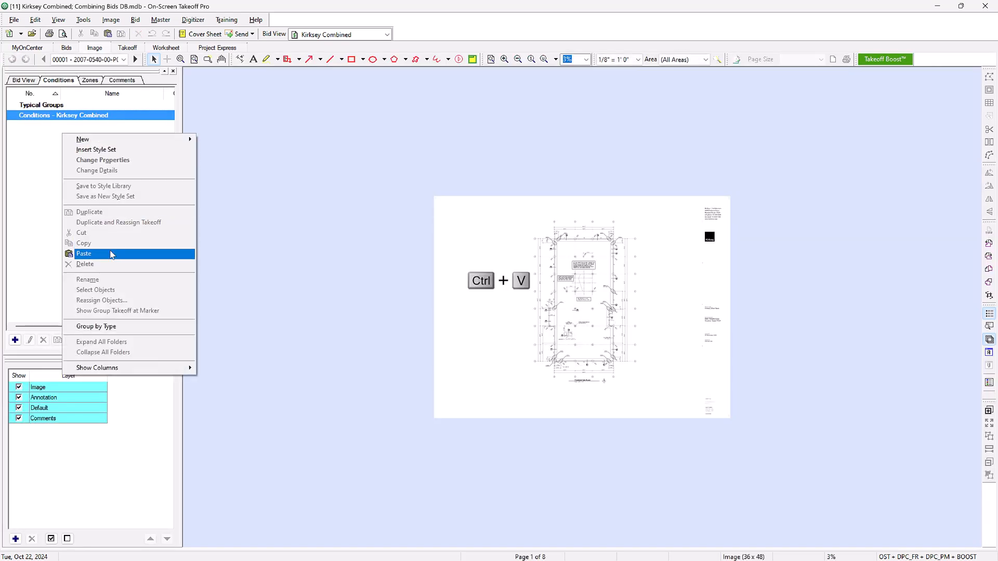
left_click(84, 254)
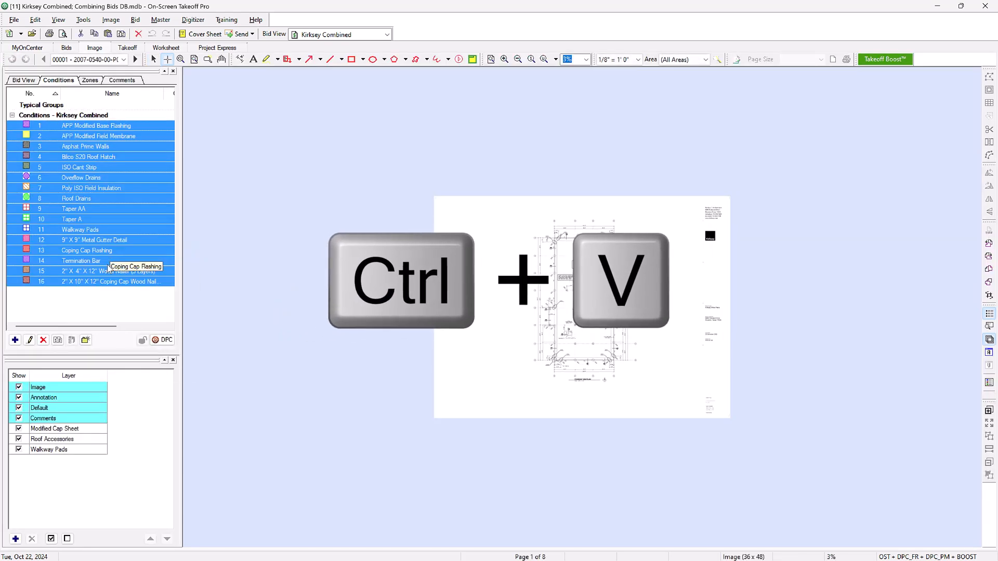
key("ctrl+v")
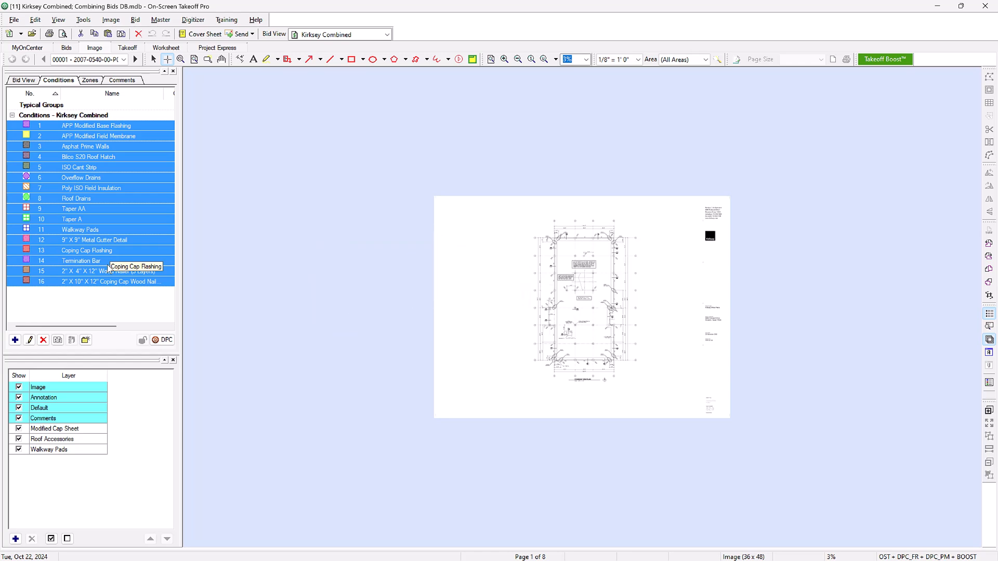
left_click(70, 47)
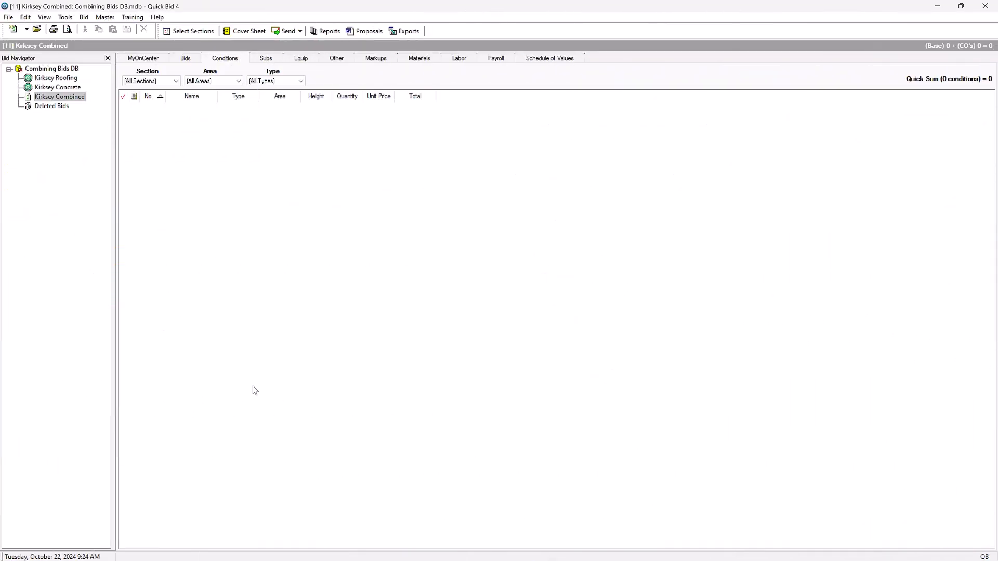
Step: Copy the 42 Kirksey Concrete conditions into Kirksey Combined, totaling 422,710
left_click(53, 78)
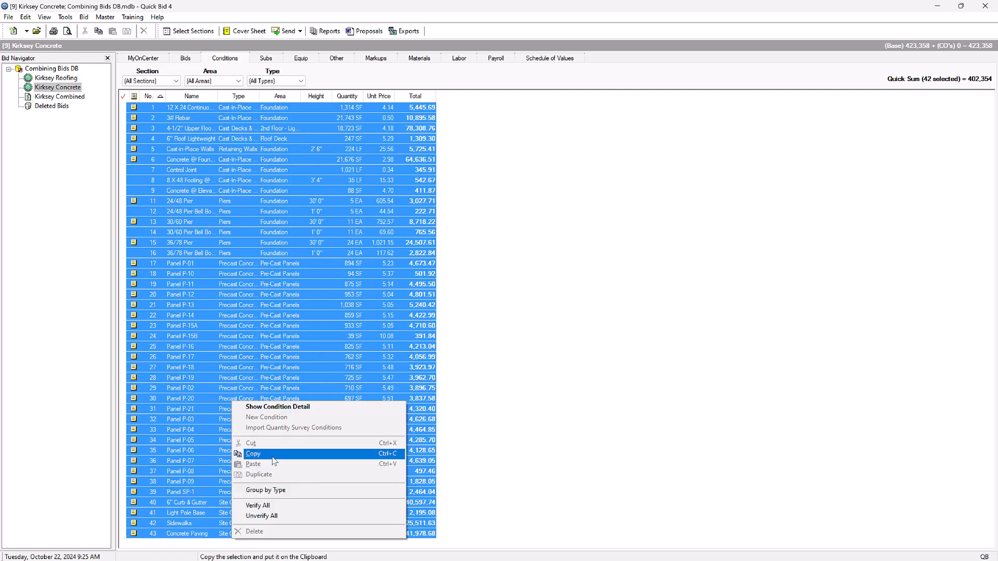
left_click(60, 97)
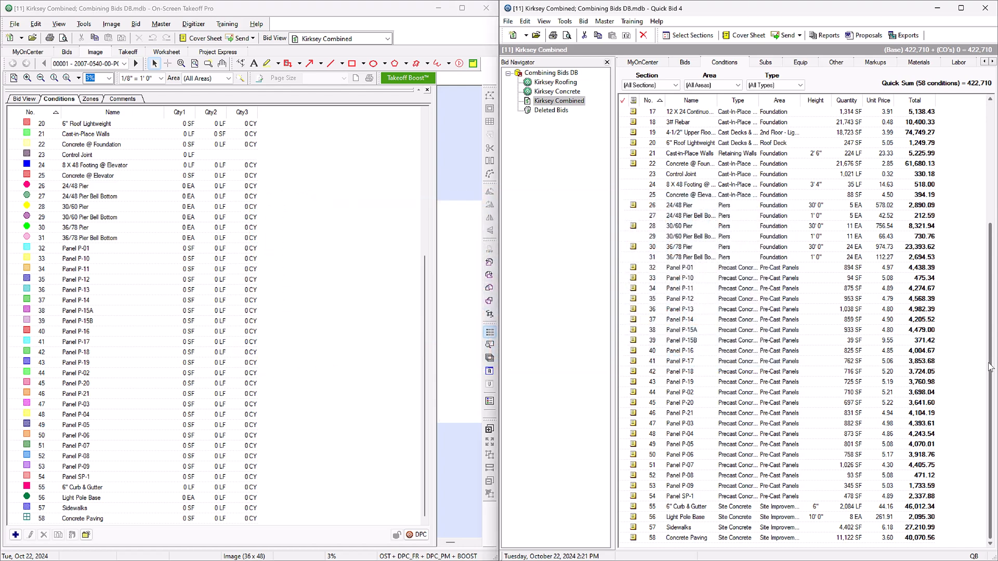
mouse_move(600, 185)
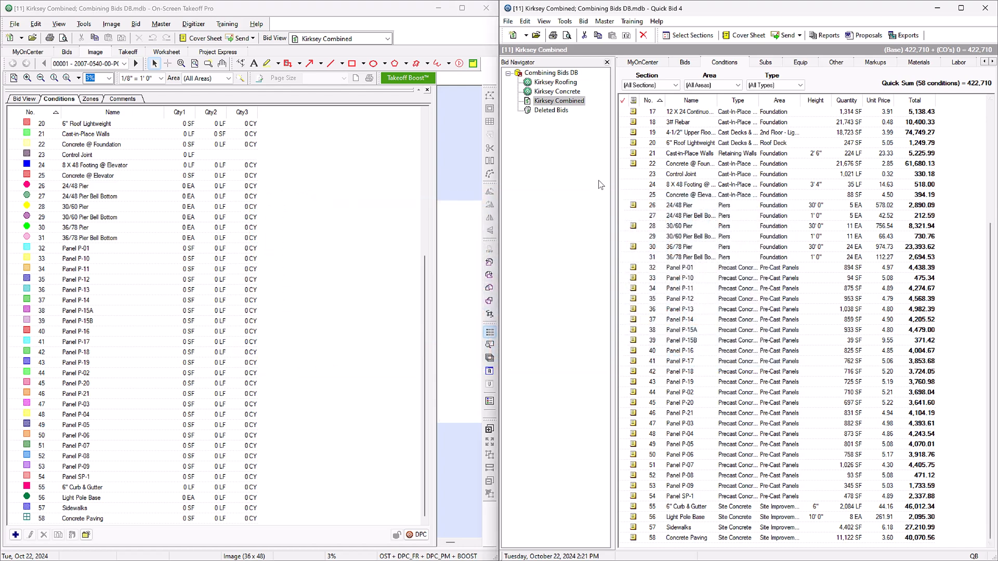
left_click(559, 101)
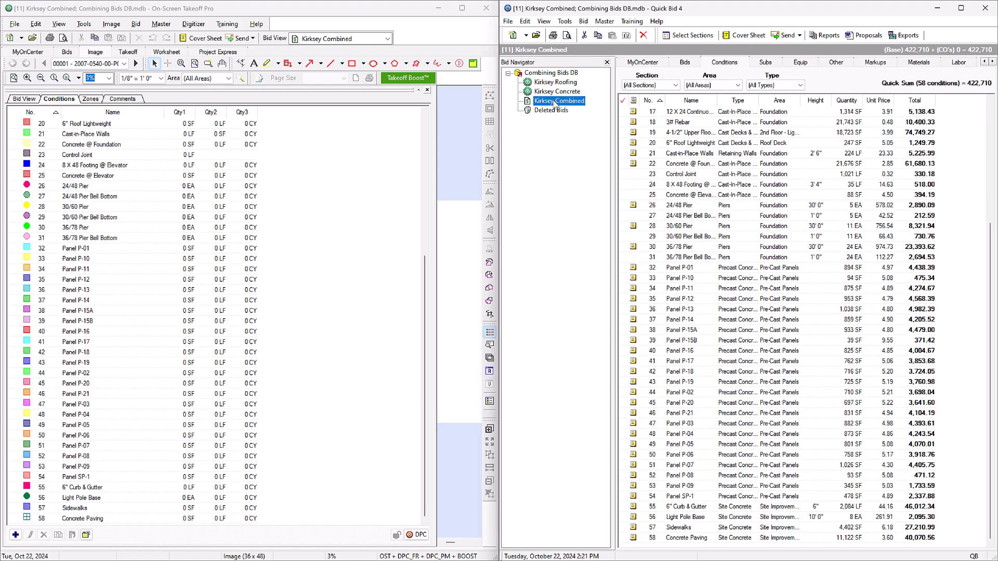
right_click(559, 101)
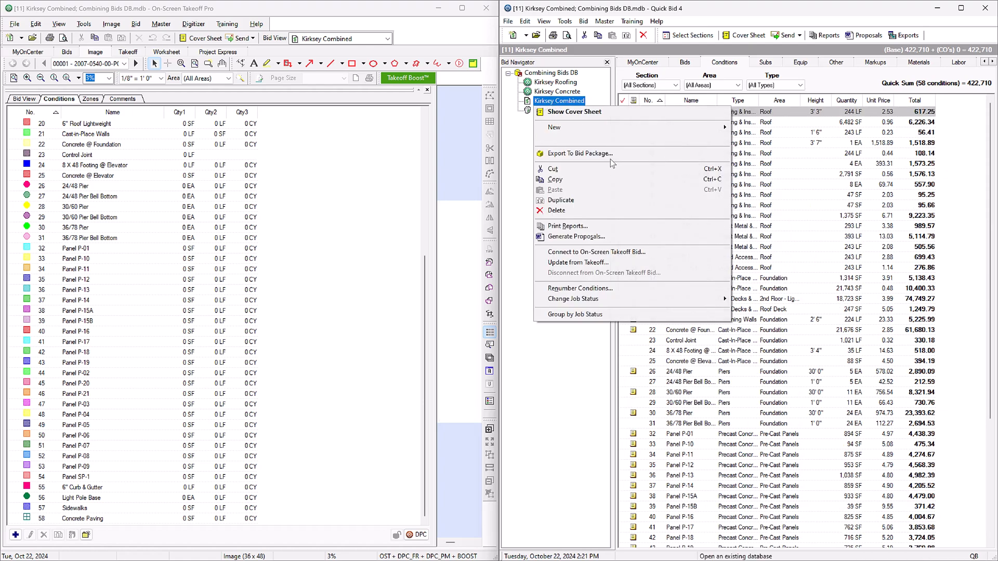
mouse_move(672, 252)
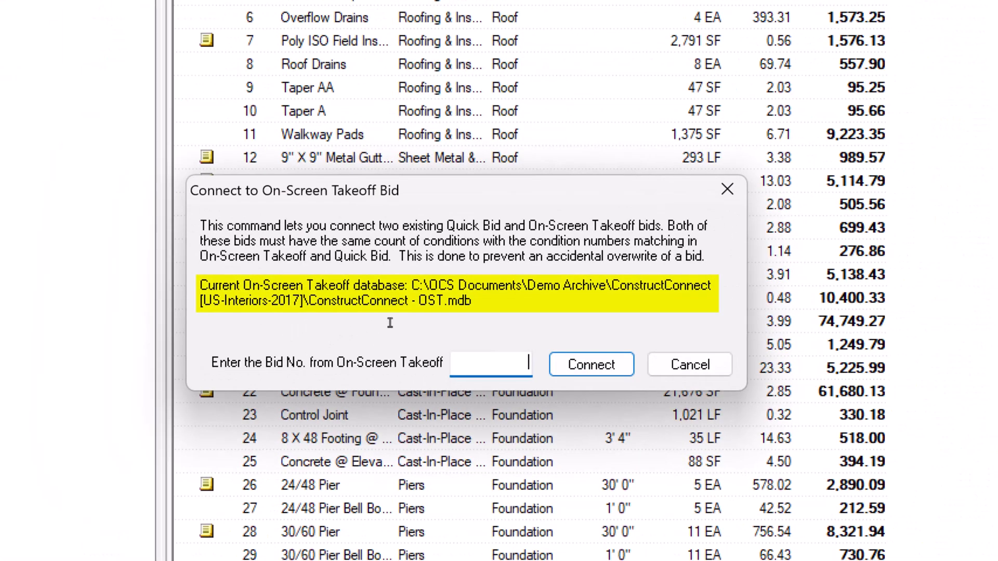
mouse_move(376, 320)
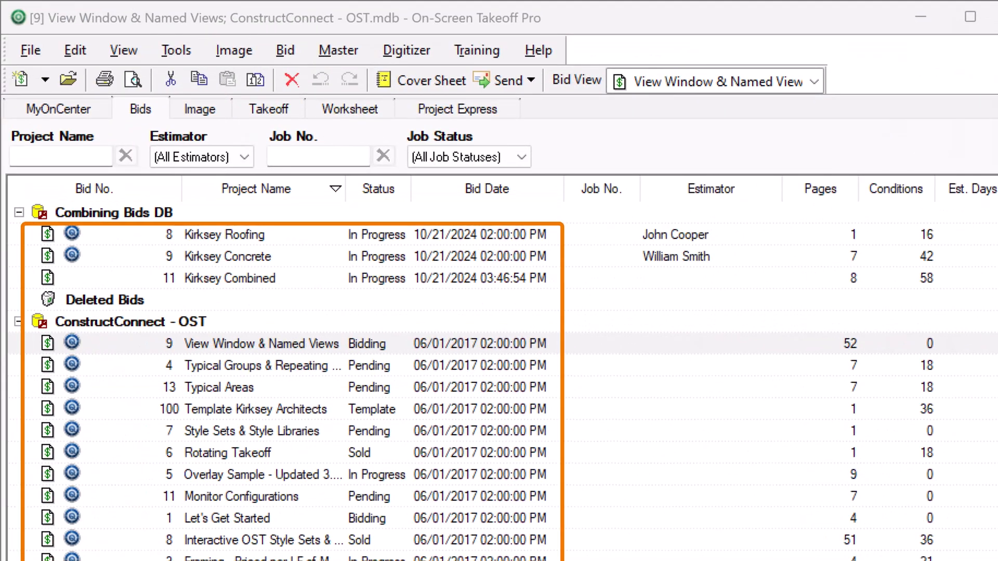
Step: Open Kirksey Combined and enter its On-Screen Takeoff bid number to connect
double_click(230, 278)
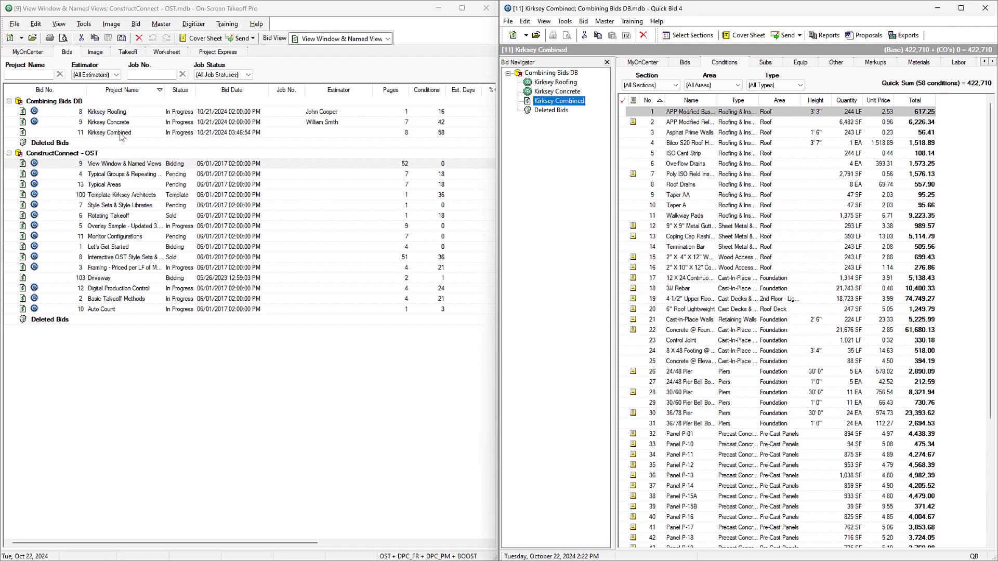
double_click(109, 132)
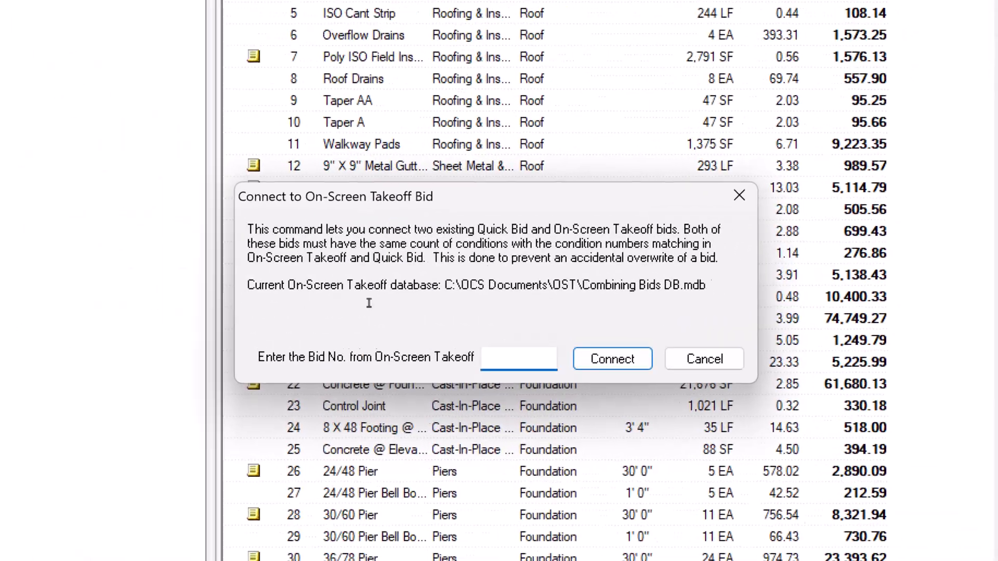
left_click(612, 358)
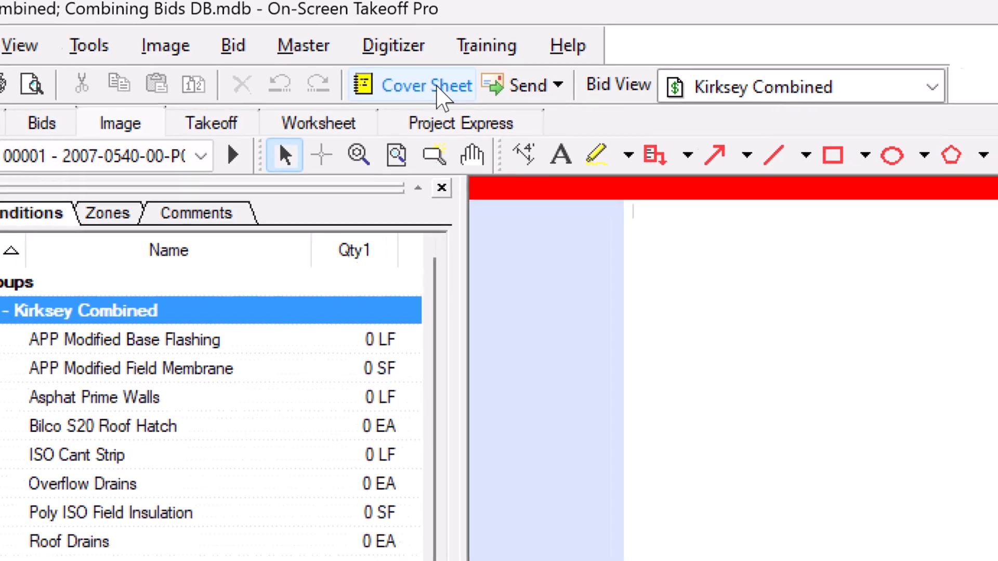
Step: Set the cover sheet's Price Using option to Quick Bid (interactive)
left_click(426, 85)
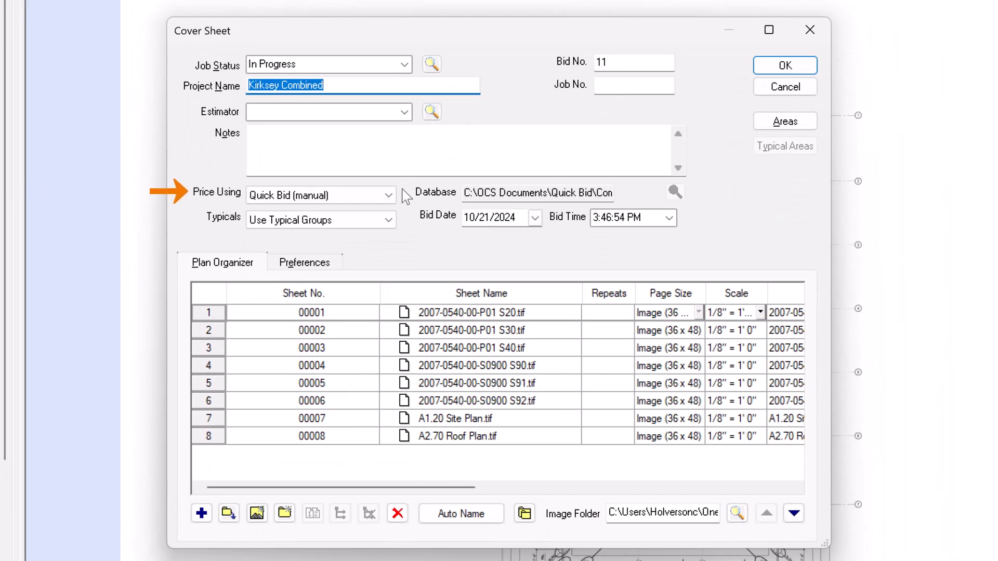
left_click(386, 195)
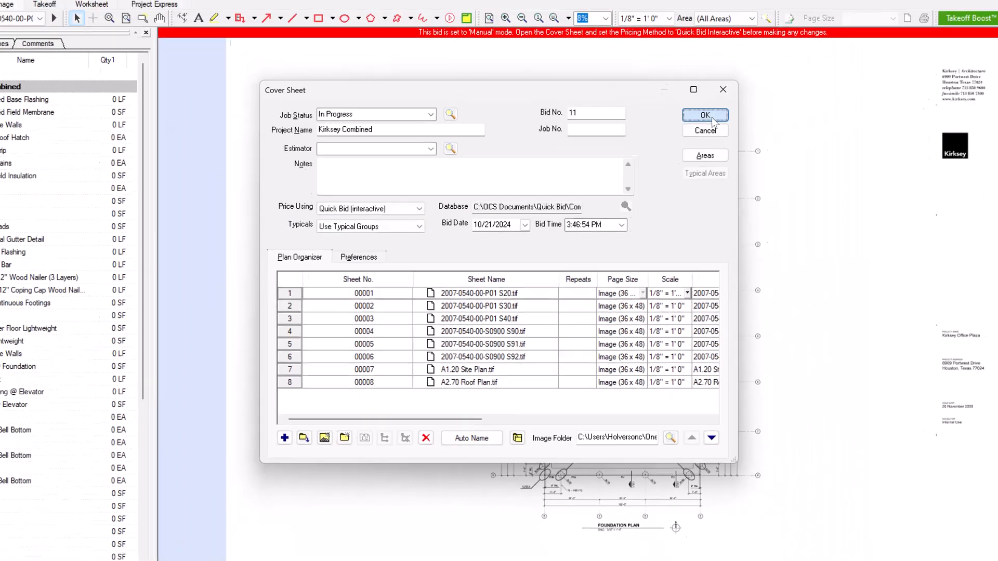
left_click(705, 115)
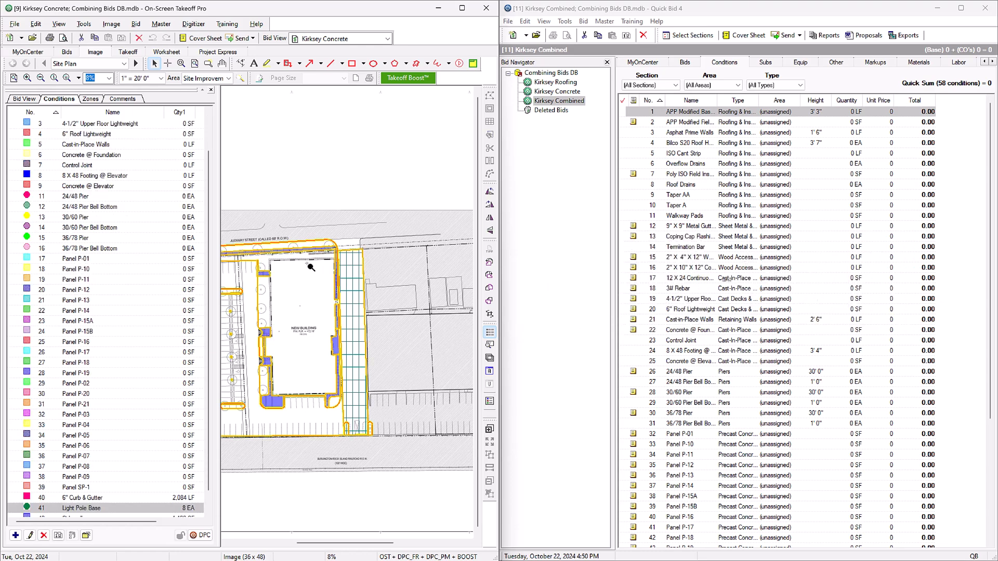
Step: Copy Kirksey Concrete's site plan takeoff and paste it onto Kirksey Combined's A1.20 Site Plan
key("Ctrl+C")
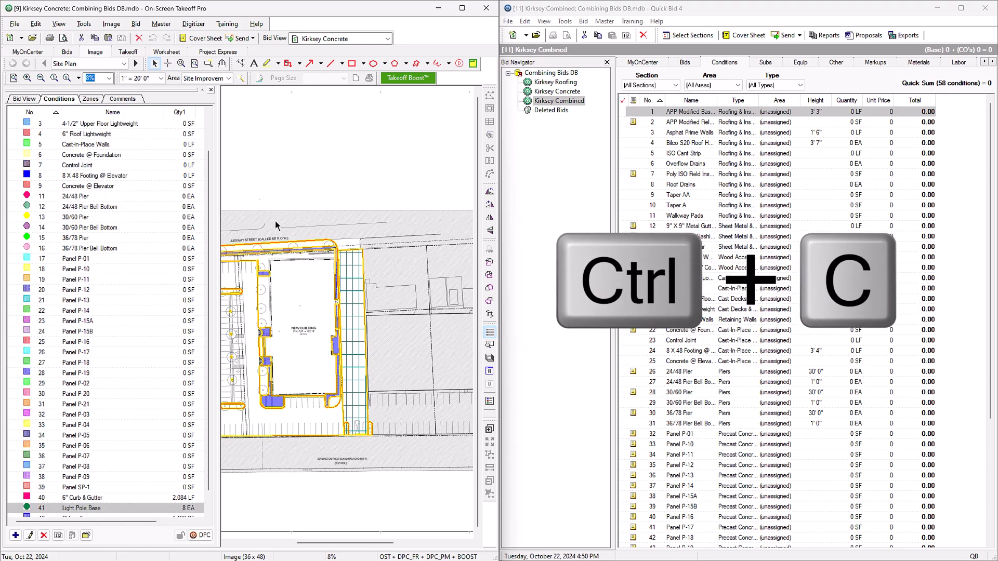
left_click(66, 51)
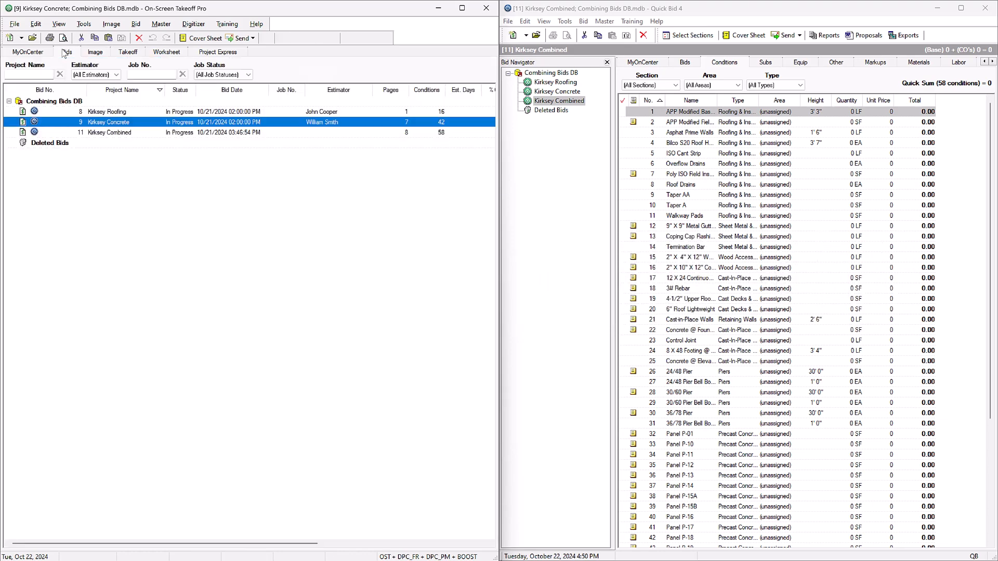
left_click(109, 133)
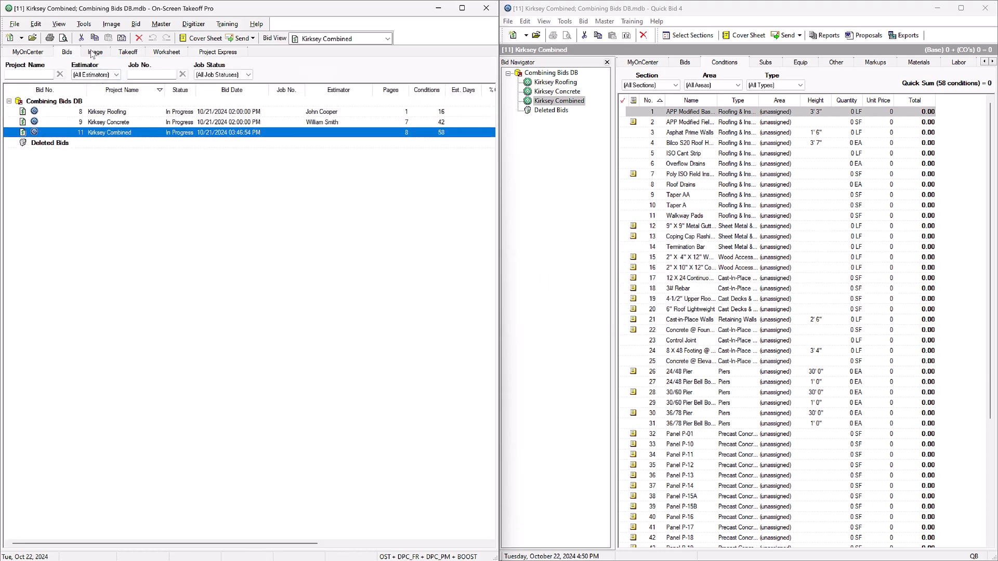
left_click(96, 51)
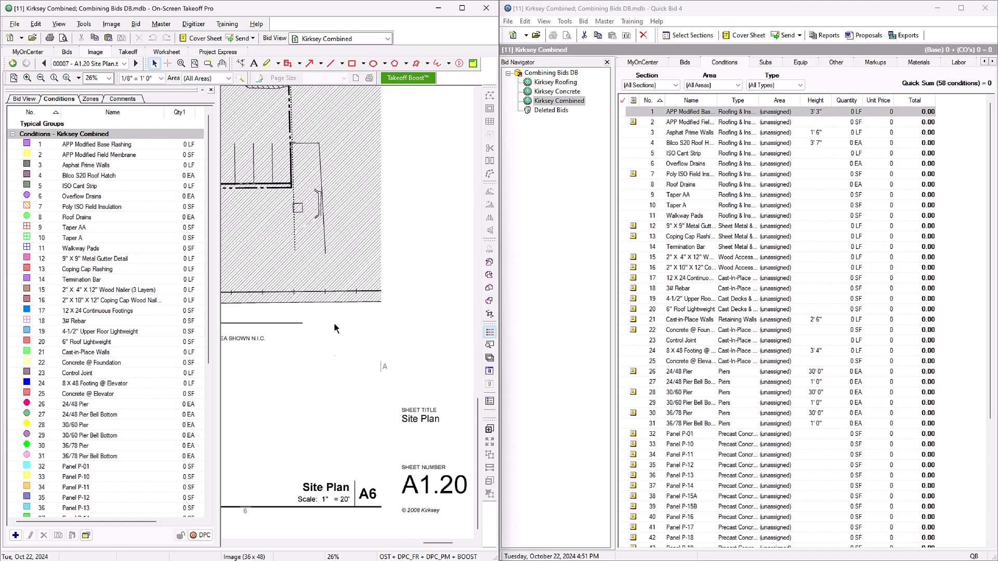
left_click(162, 78)
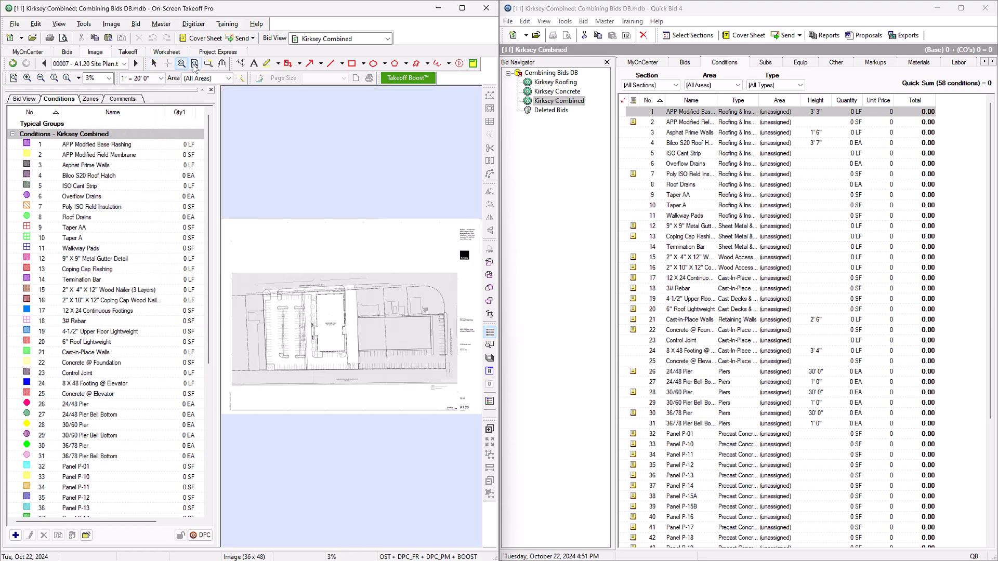
left_click(34, 24)
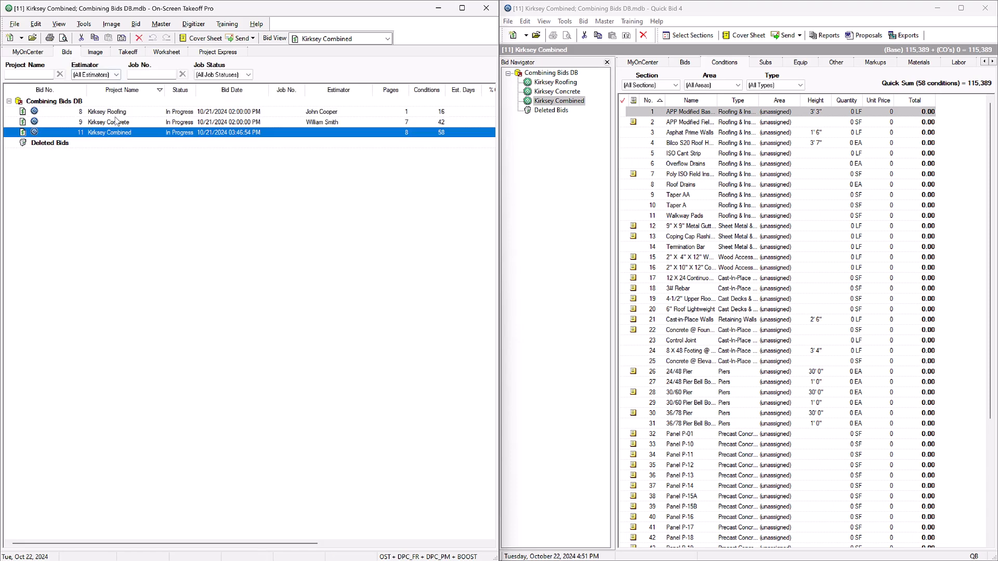
Step: Copy all Foundation Plan takeoff from Kirksey Concrete and paste it into Kirksey Combined
left_click(108, 123)
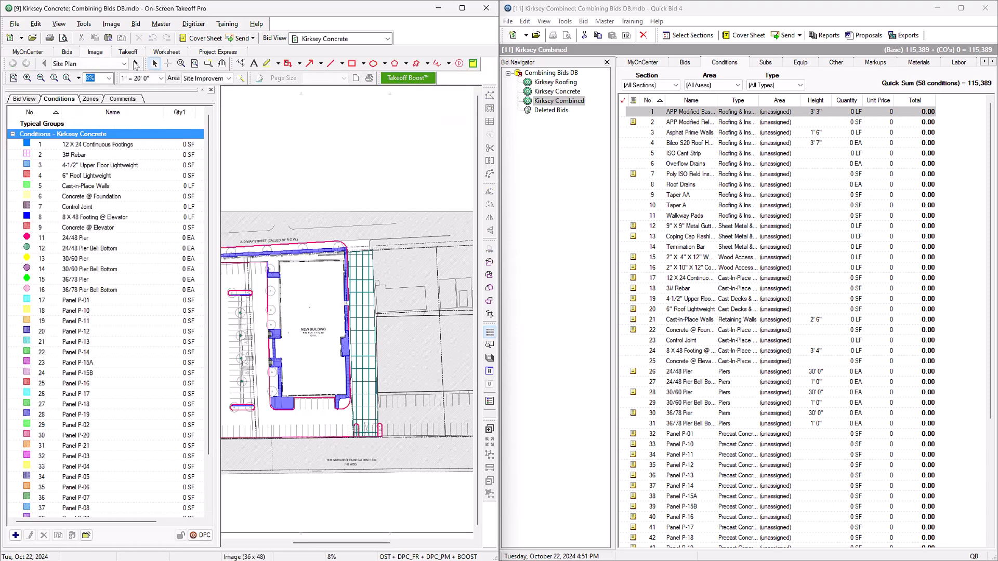
left_click(134, 63)
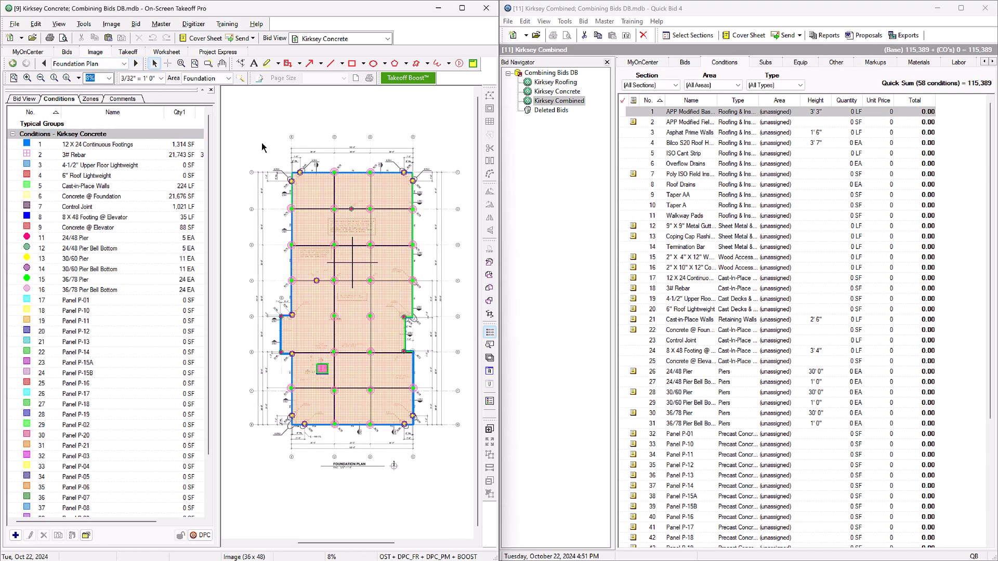
left_click(75, 238)
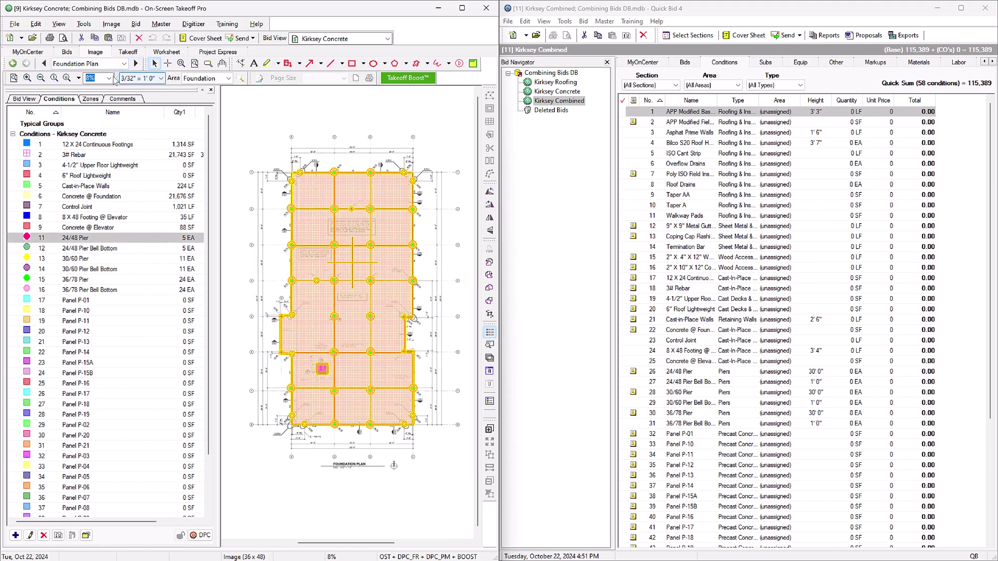
left_click(65, 52)
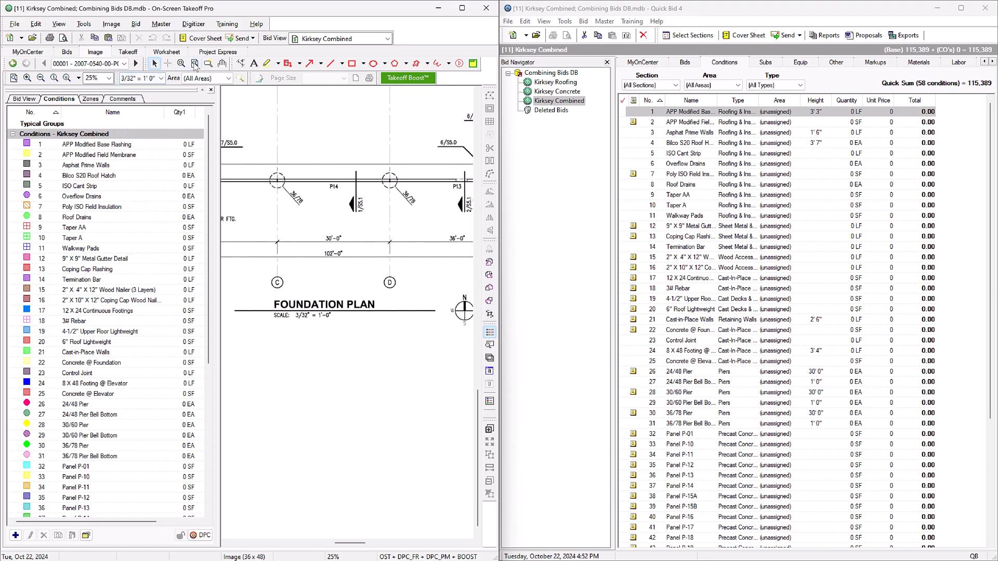
left_click(34, 23)
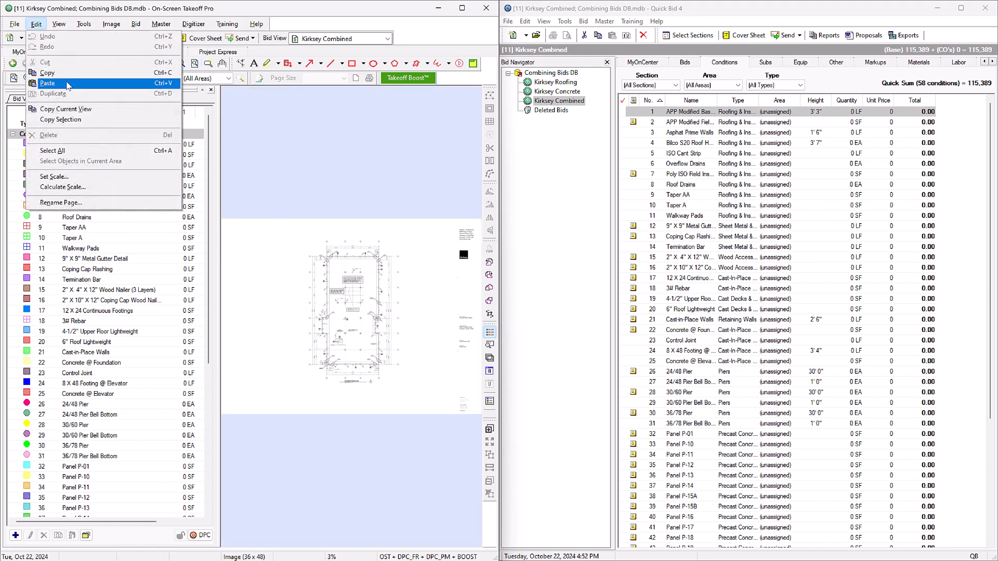
left_click(48, 83)
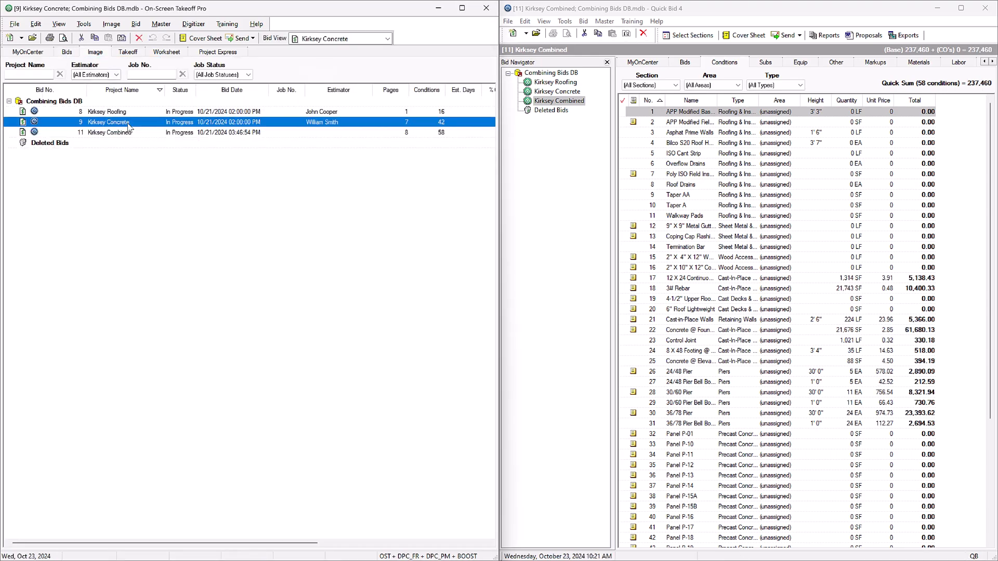
Step: Paste the remaining takeoff into Kirksey Combined's second floor framing page and review its conditions
double_click(107, 122)
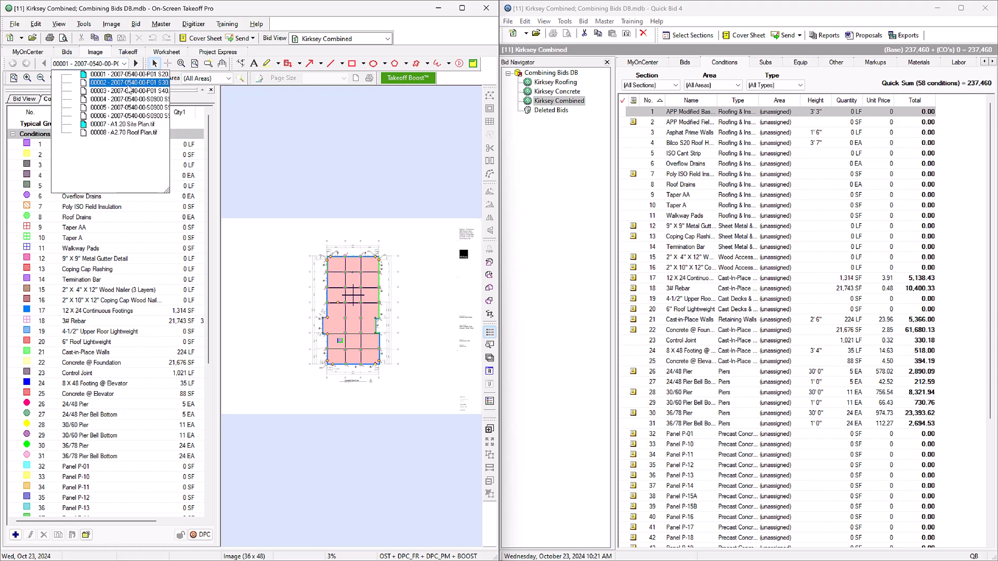
left_click(110, 83)
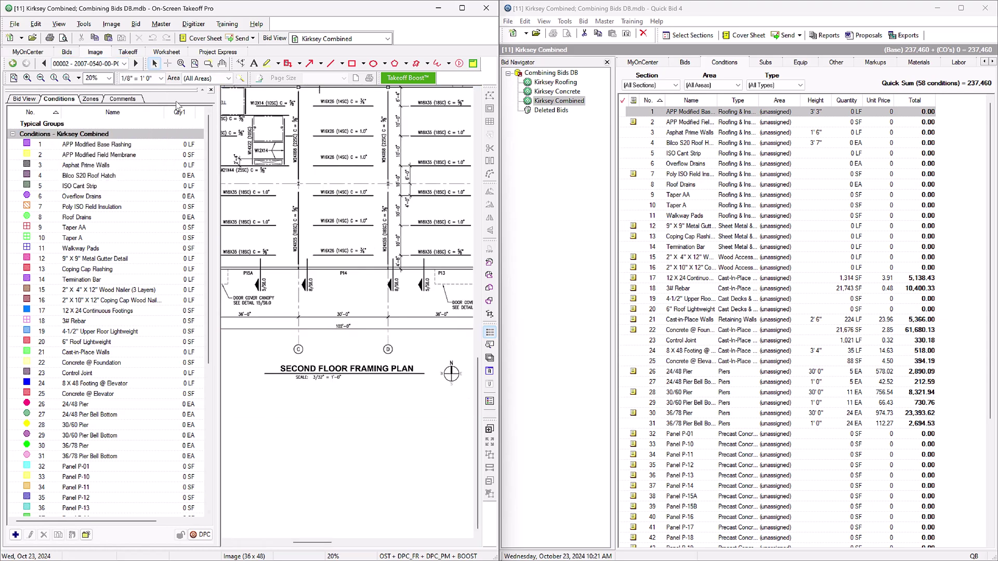
left_click(194, 63)
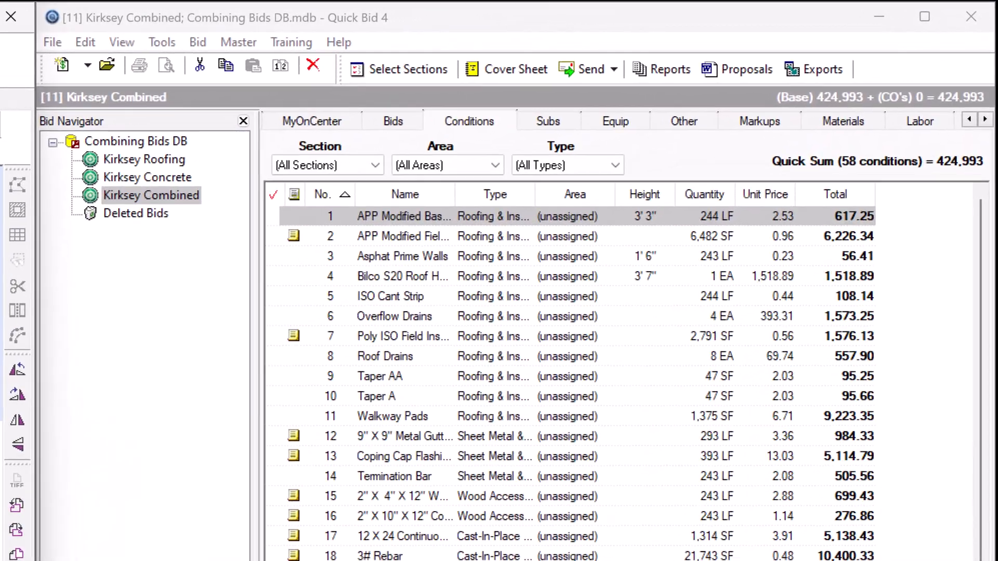
left_click(401, 216)
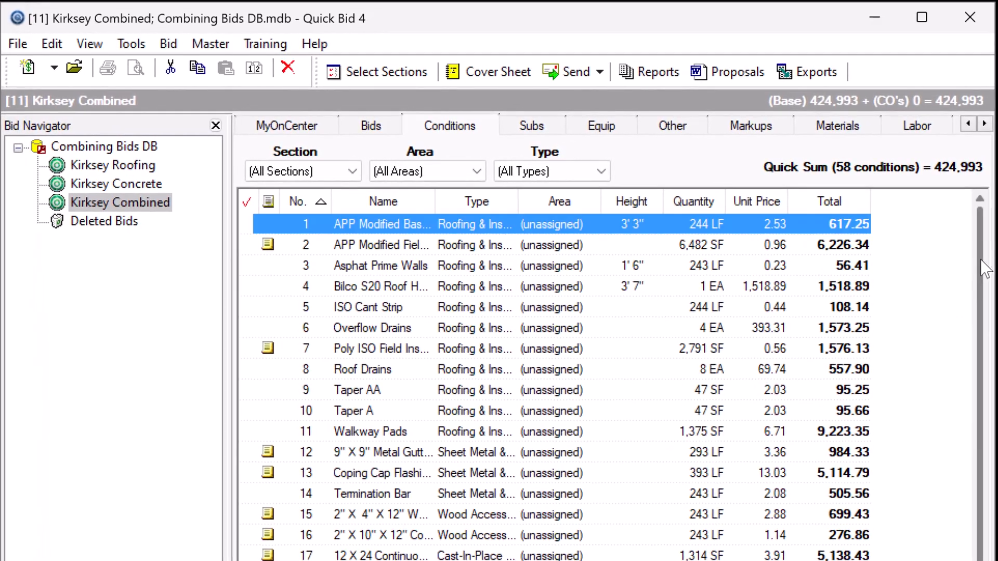
scroll("down", 3)
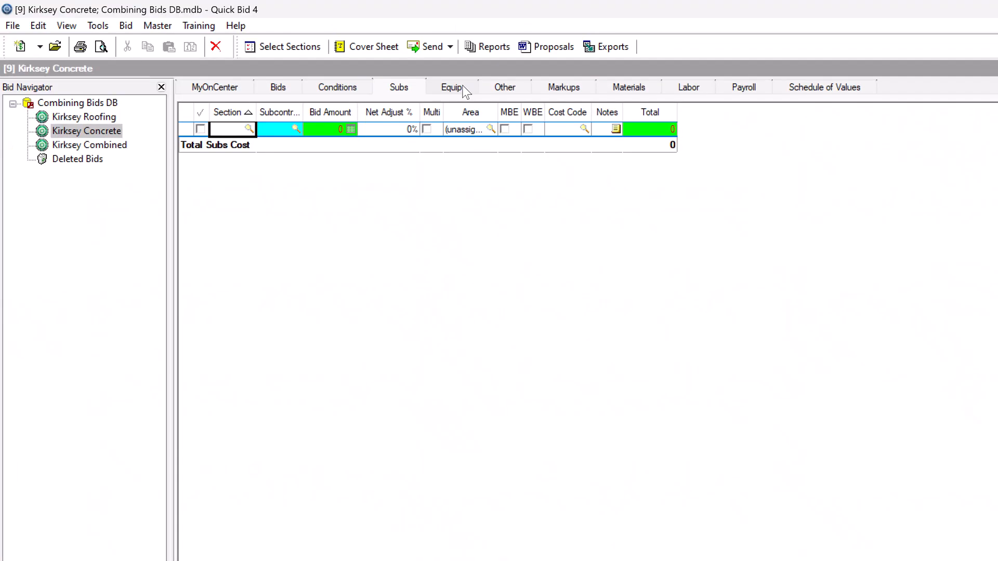
Step: Review Kirksey Concrete's Other and Markups costs, then paste its equipment into Kirksey Combined
left_click(504, 86)
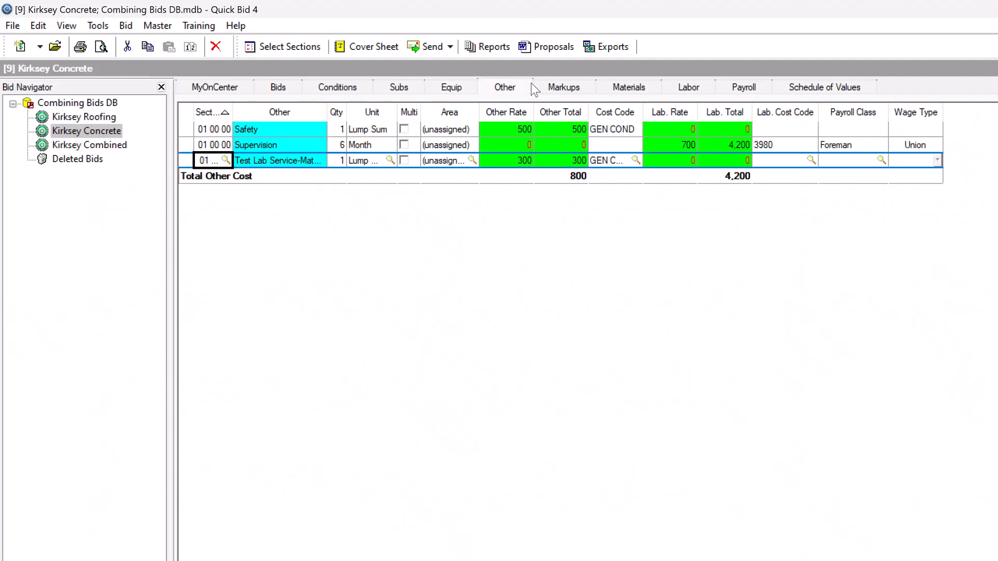
left_click(564, 87)
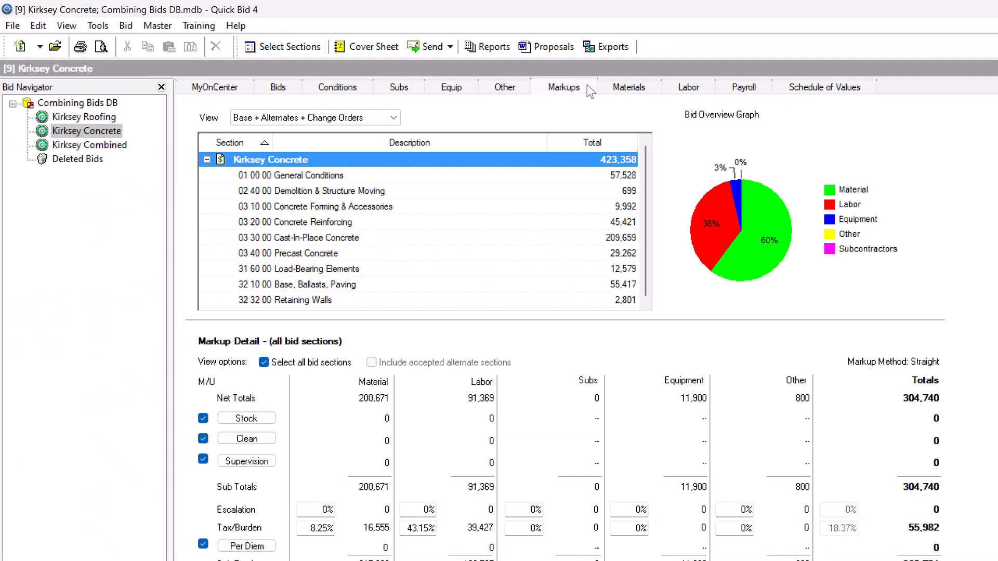
left_click(451, 86)
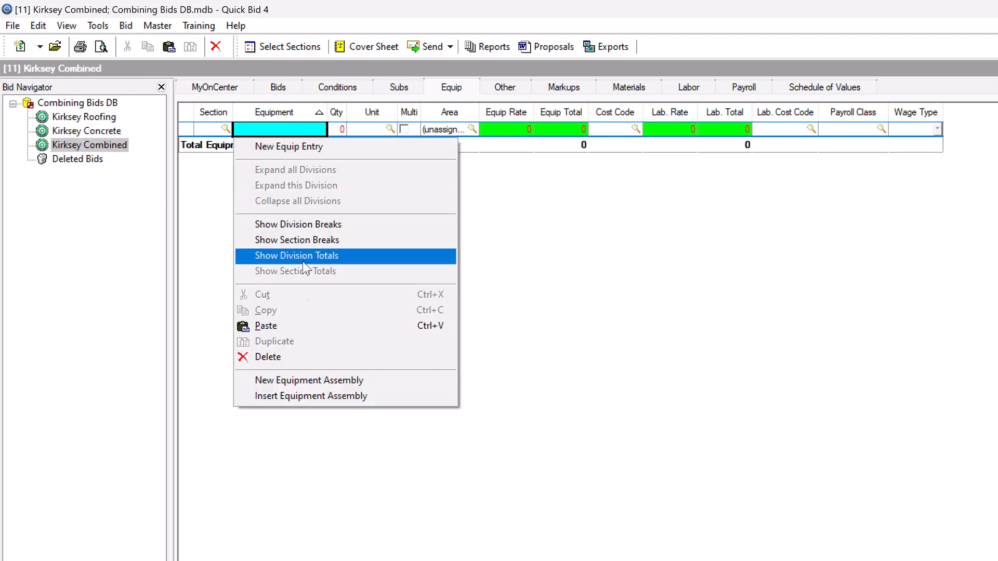
left_click(297, 256)
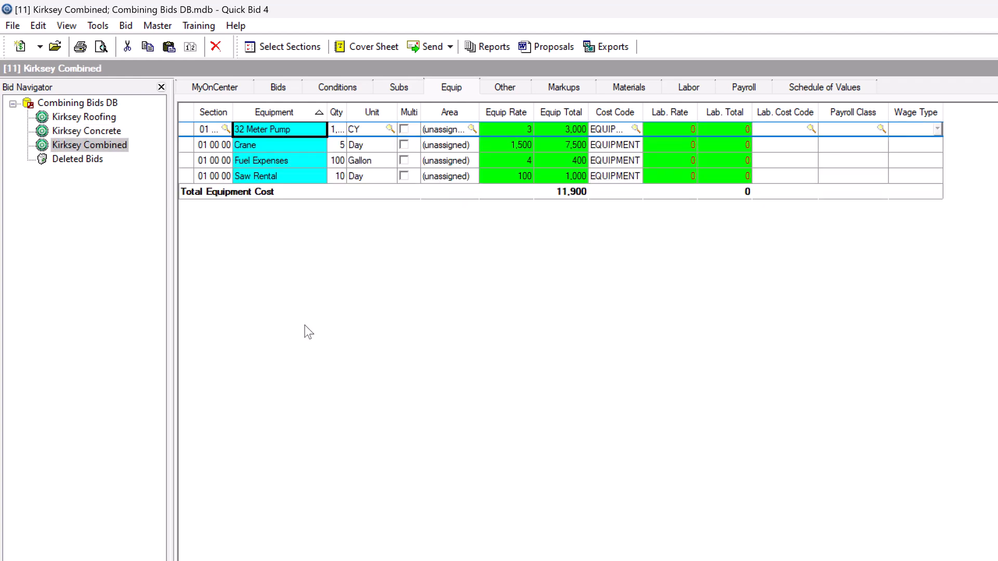